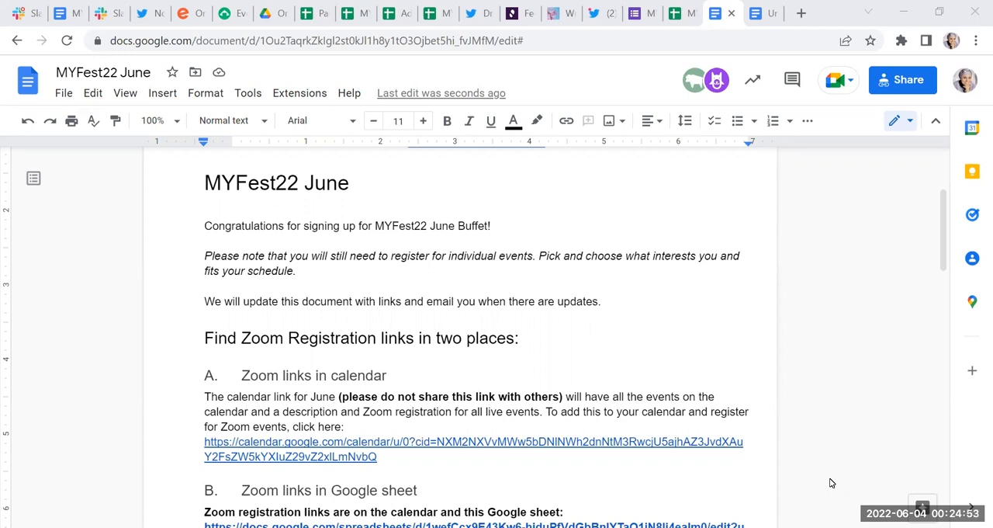
- From the MYFest22 June doc, open the linked schedule spreadsheet, then the Community Building session's webpage
{"action": "scroll", "scroll_direction": "down", "scroll_amount": 3}
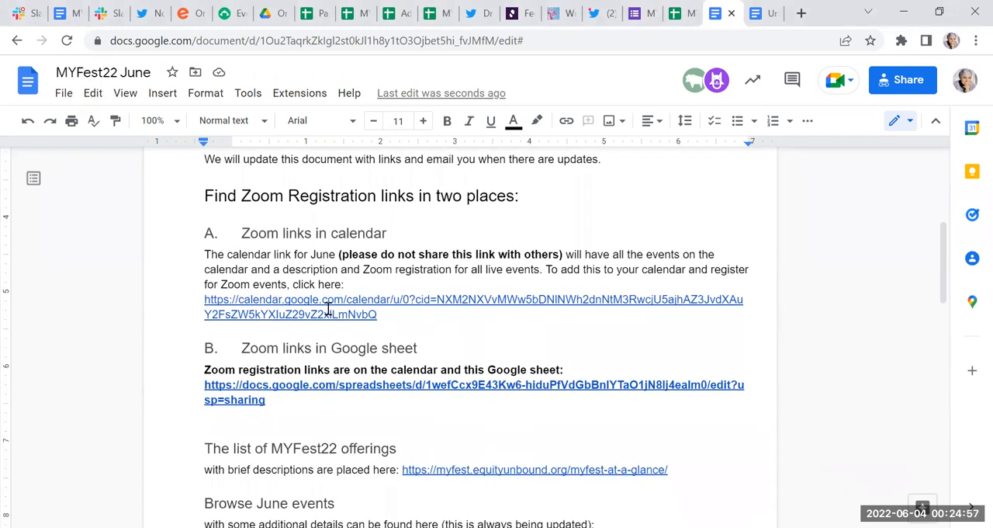
{"action": "left_click", "coordinate": [326, 307]}
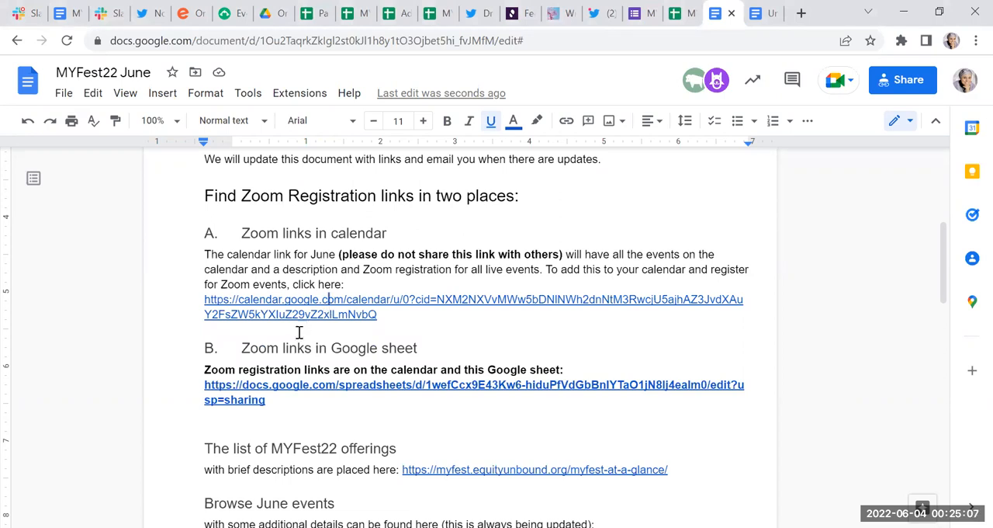
{"action": "mouse_move", "coordinate": [292, 385]}
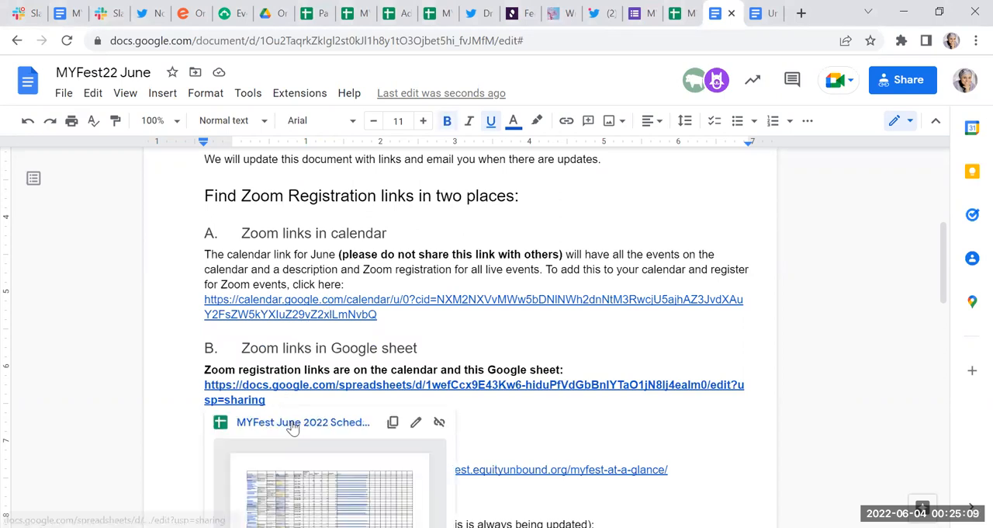
{"action": "left_click", "coordinate": [292, 427]}
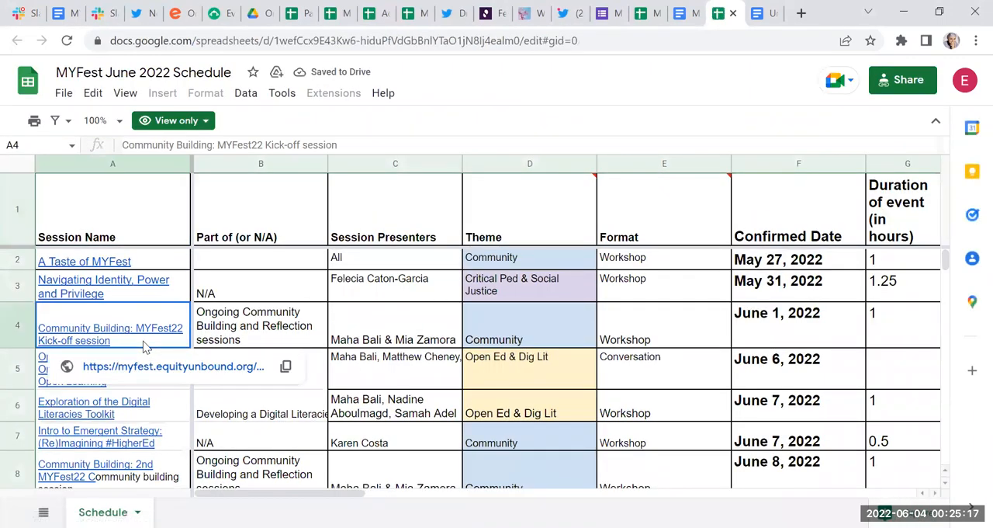
{"action": "mouse_move", "coordinate": [162, 368]}
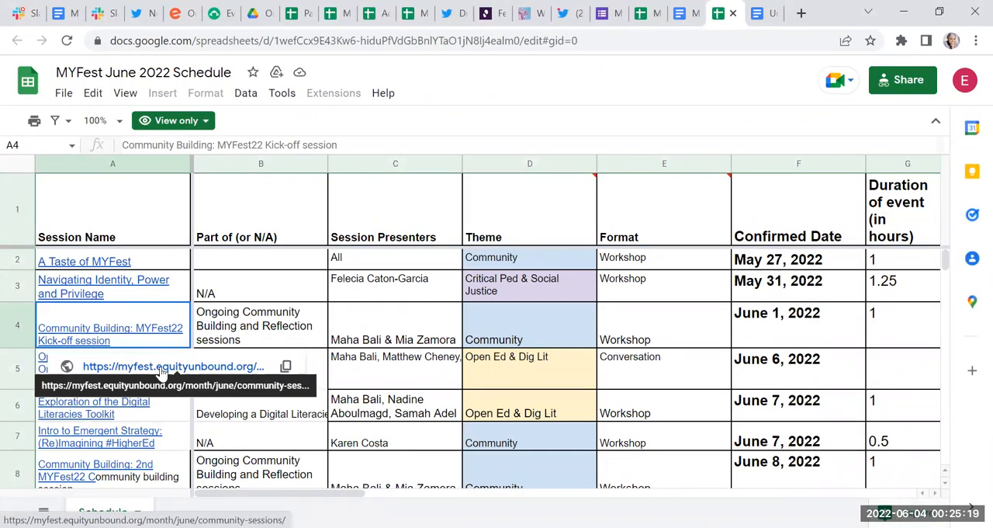
{"action": "left_click", "coordinate": [171, 366]}
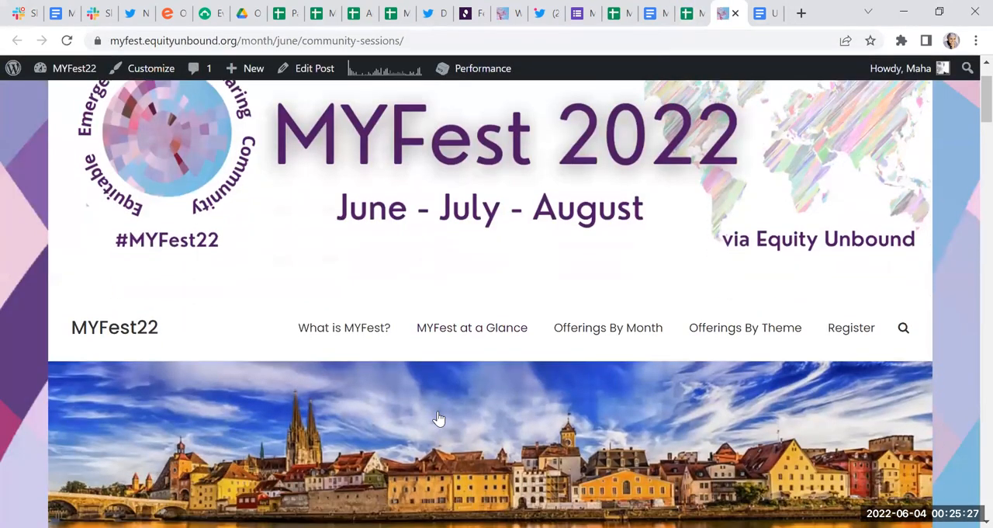
- Scroll through the community sessions page past session details and timezone times
{"action": "scroll", "scroll_direction": "down", "scroll_amount": 3}
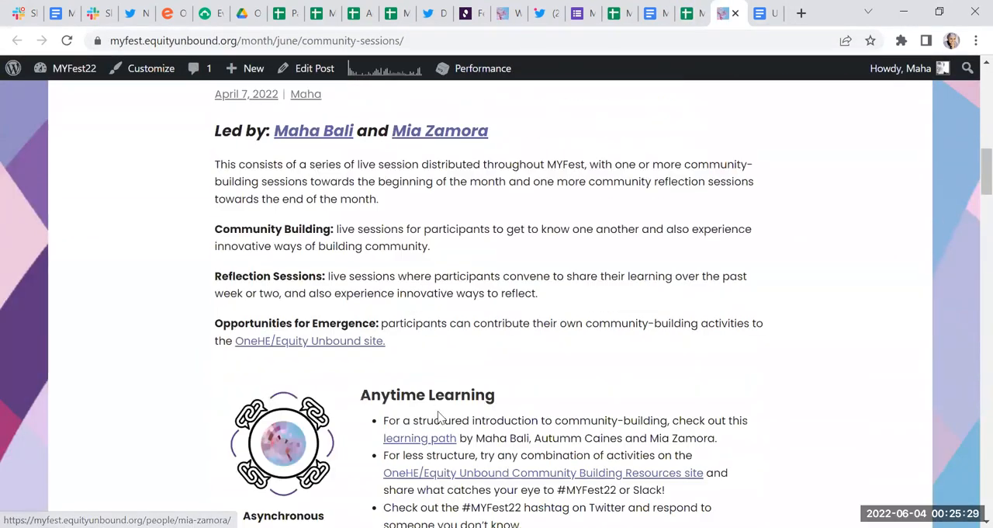
{"action": "scroll", "scroll_direction": "down", "scroll_amount": 3}
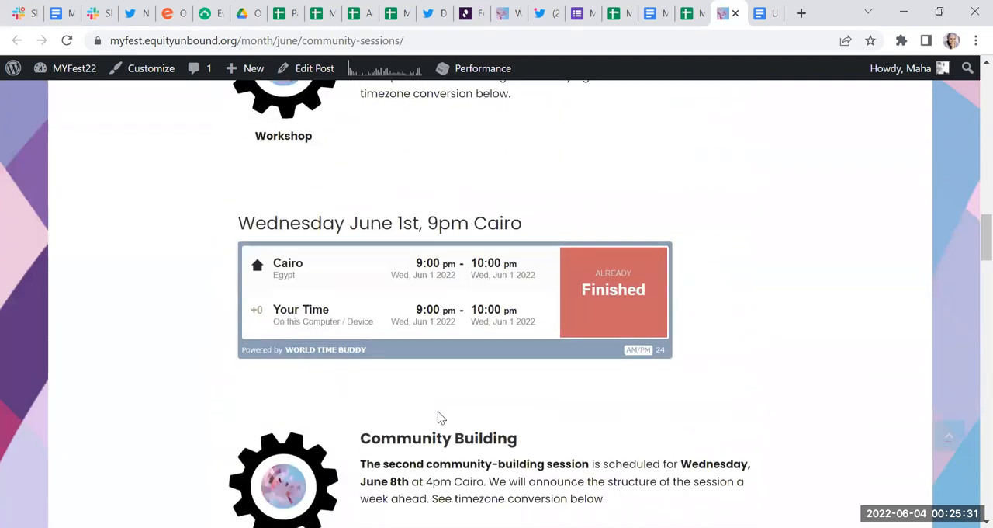
{"action": "scroll", "scroll_direction": "down", "scroll_amount": 3}
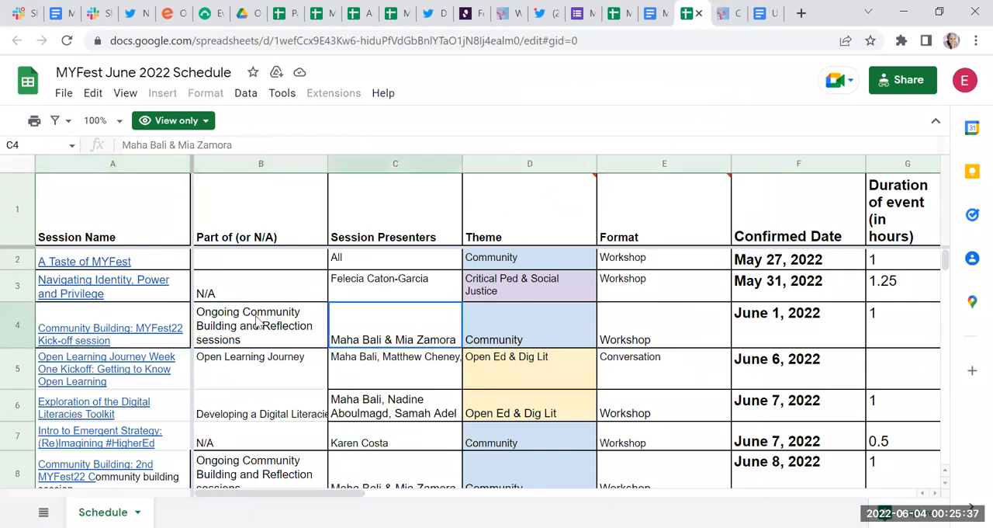
- View the UTC, ET and Sydney time columns and Zoom links, then switch to the shared June events calendar
{"action": "left_click", "coordinate": [529, 324]}
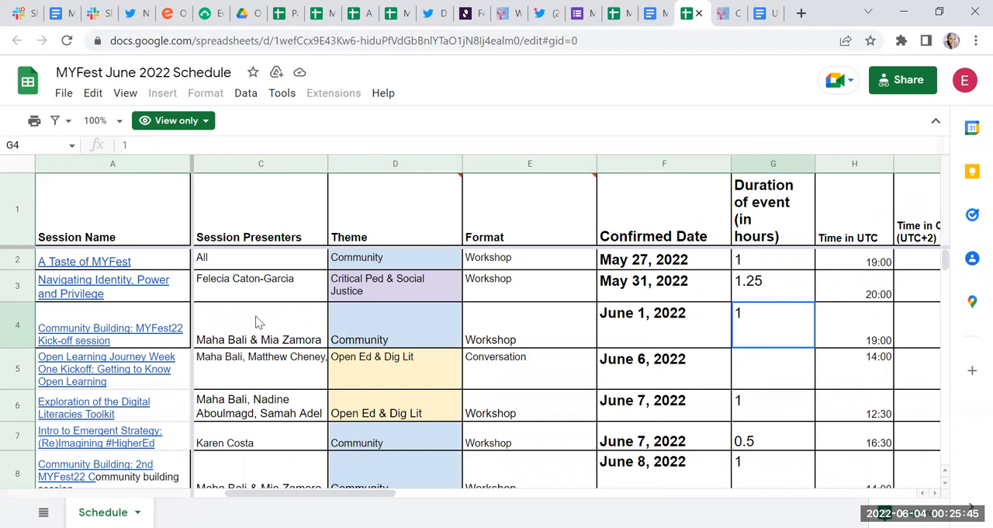
{"action": "left_click", "coordinate": [853, 323]}
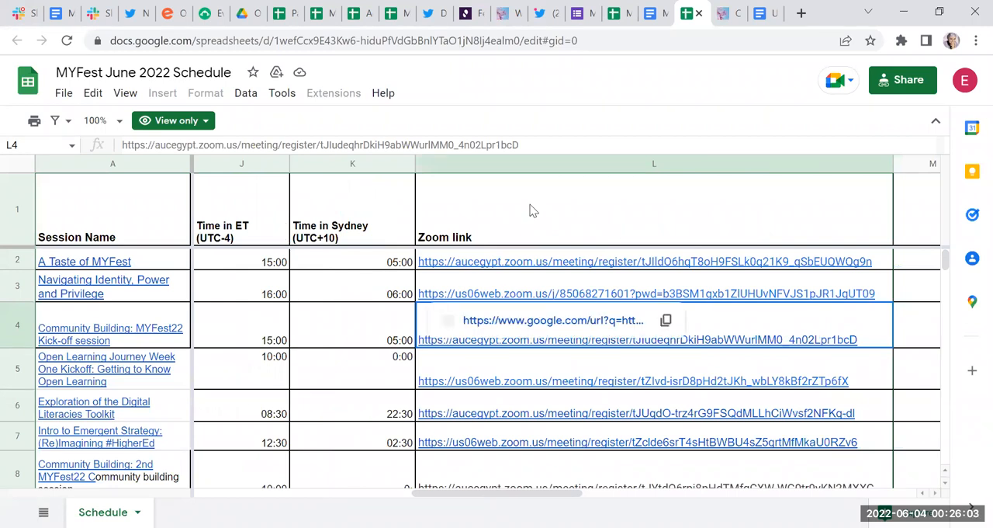
{"action": "left_click", "coordinate": [353, 326]}
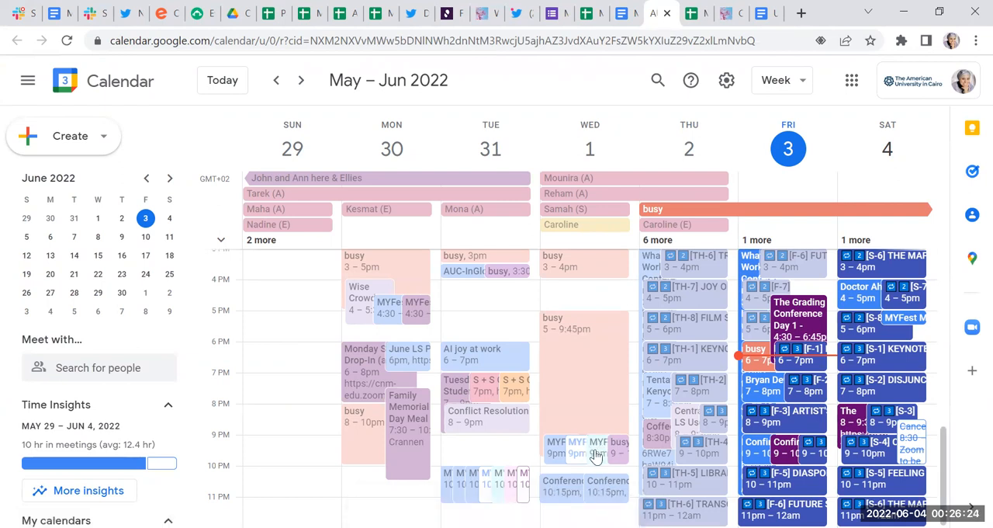
- View the June 1 Community Building kick-off event's Zoom link, then return to the MYFest22 June doc
{"action": "left_click", "coordinate": [596, 443]}
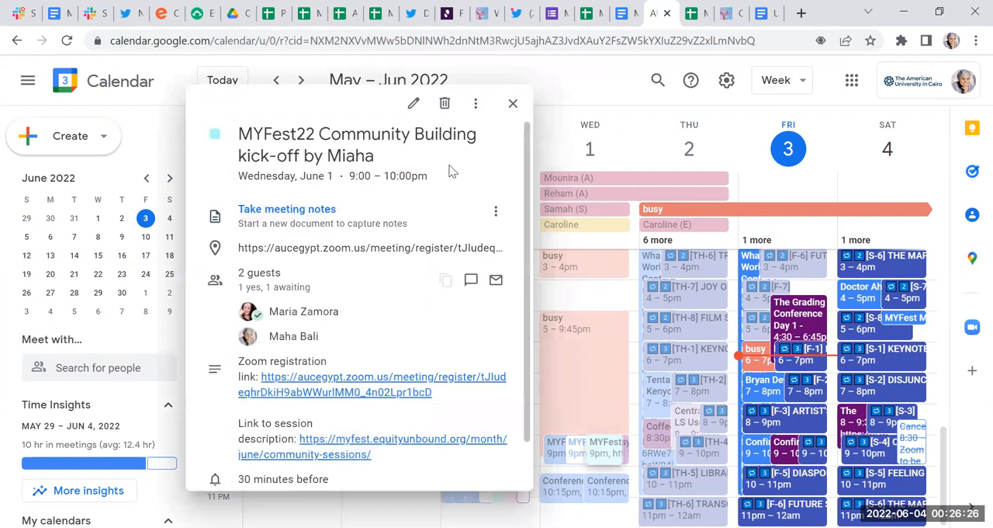
{"action": "left_click", "coordinate": [512, 103]}
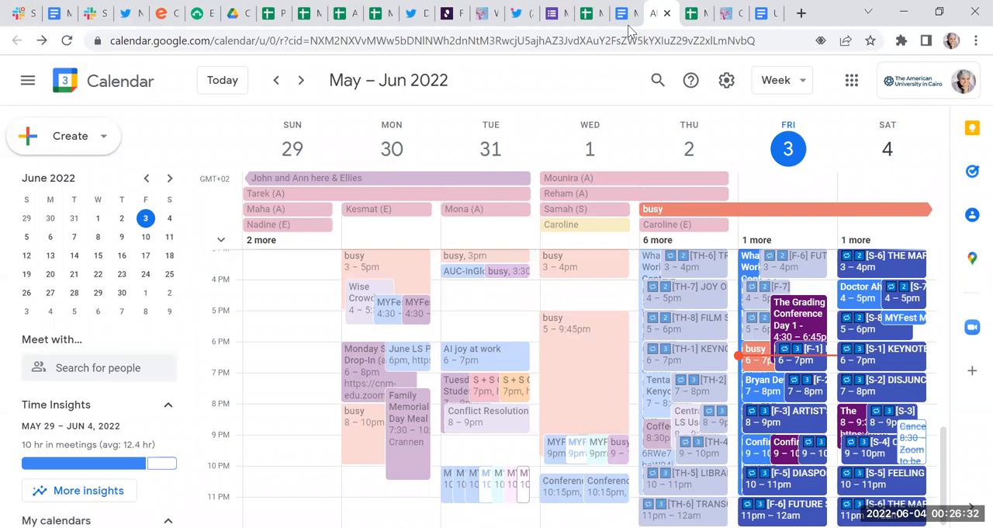
{"action": "left_click", "coordinate": [617, 13]}
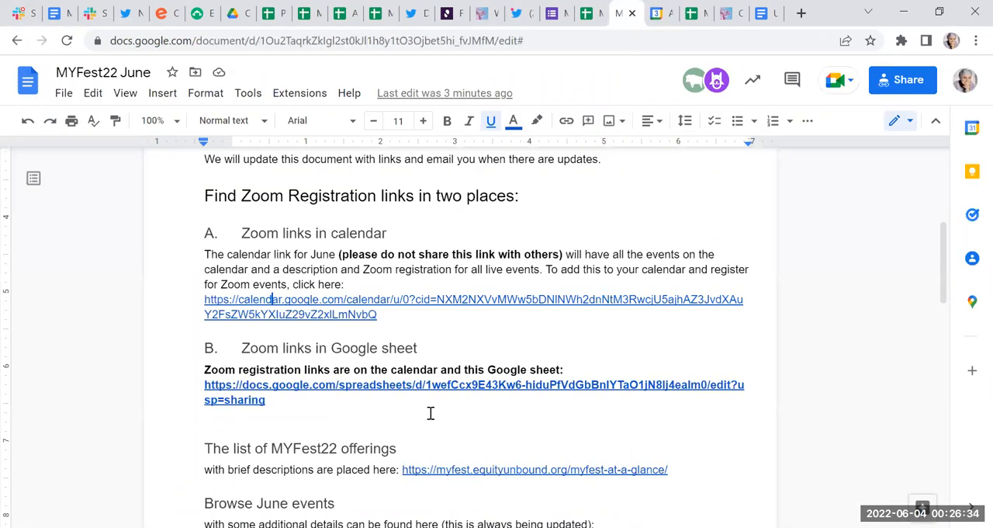